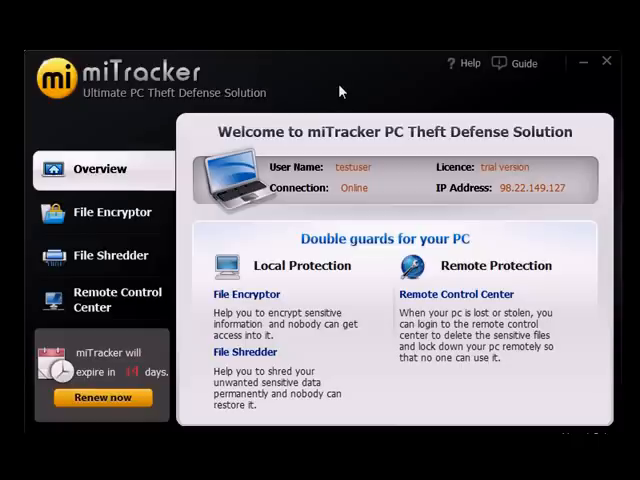
{"action": "mouse_move", "coordinate": [261, 110]}
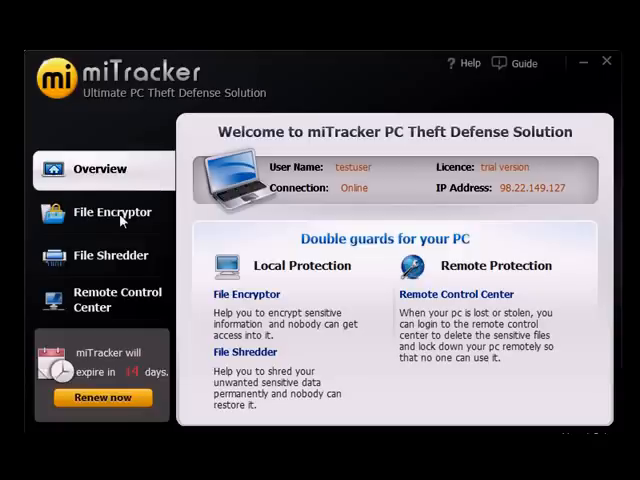
{"action": "mouse_move", "coordinate": [113, 258]}
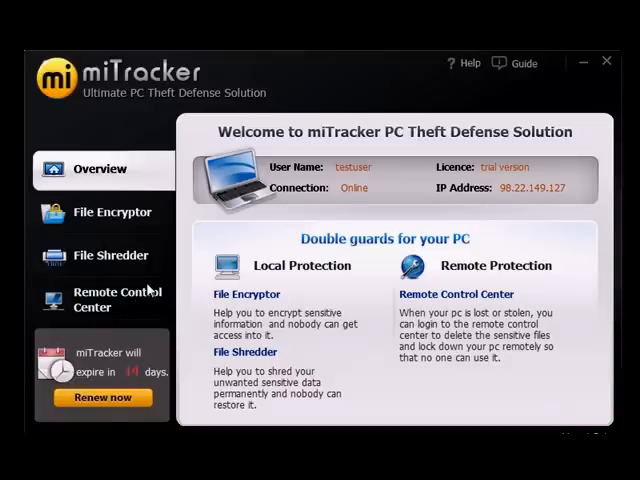
- Show the Remote Control Center page listing remote lockdown, deletion and lost-message features
{"action": "left_click", "coordinate": [116, 299]}
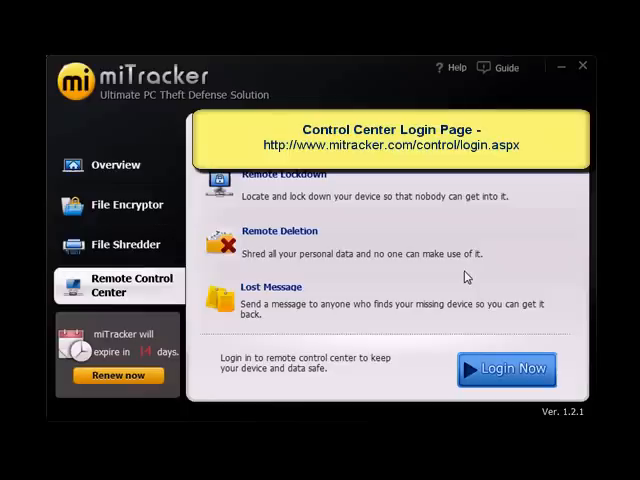
{"action": "mouse_move", "coordinate": [454, 310]}
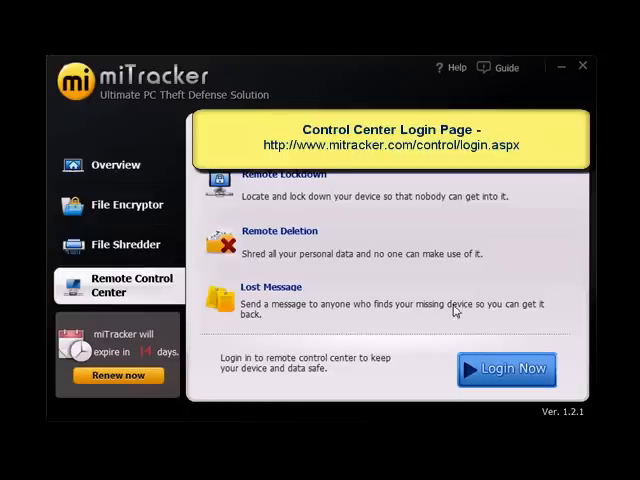
{"action": "mouse_move", "coordinate": [444, 364]}
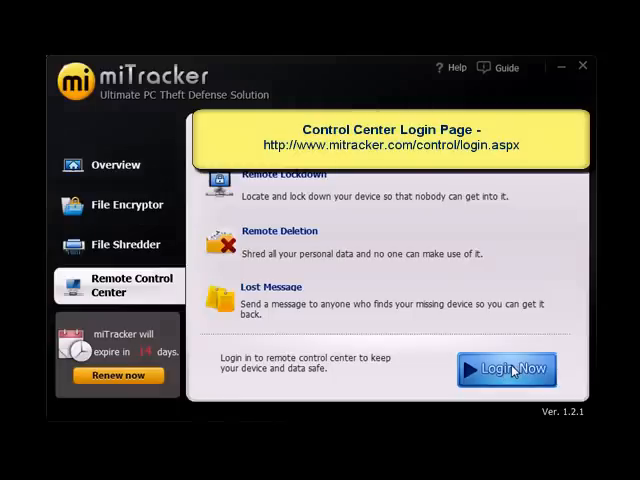
- Log in to the online Control Center and reach testuser's Device Settings page
{"action": "left_click", "coordinate": [507, 369]}
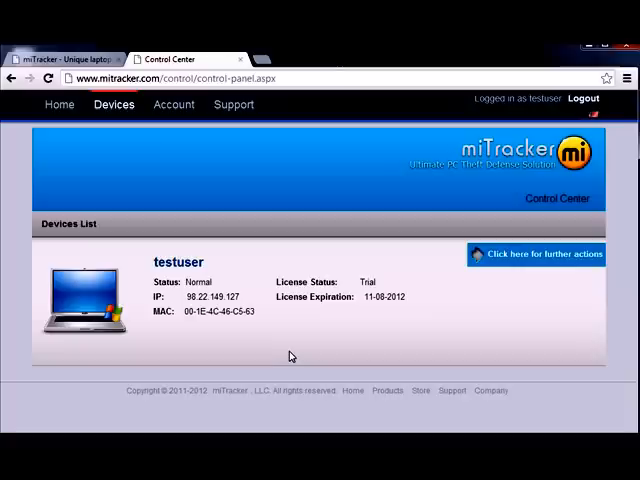
{"action": "mouse_move", "coordinate": [263, 356]}
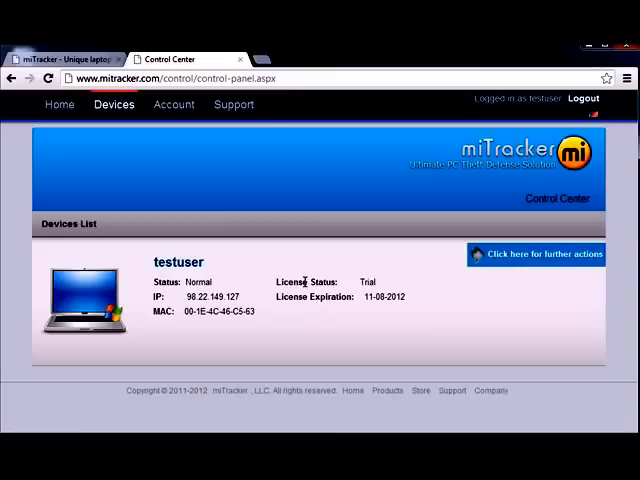
{"action": "mouse_move", "coordinate": [328, 282]}
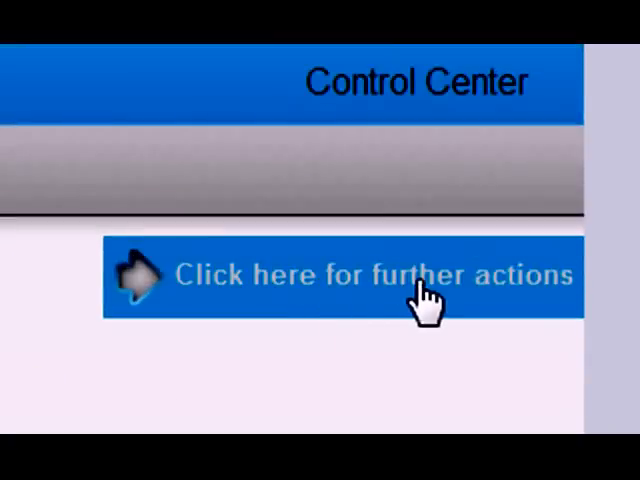
{"action": "left_click", "coordinate": [340, 275]}
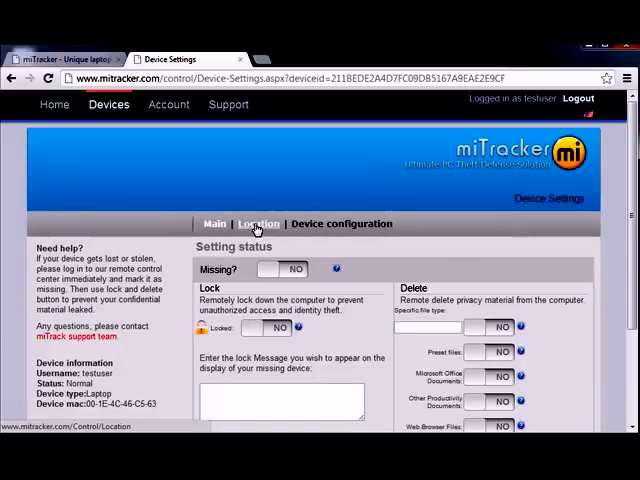
- Show the laptop's current position on the Device Location street map
{"action": "left_click", "coordinate": [258, 223]}
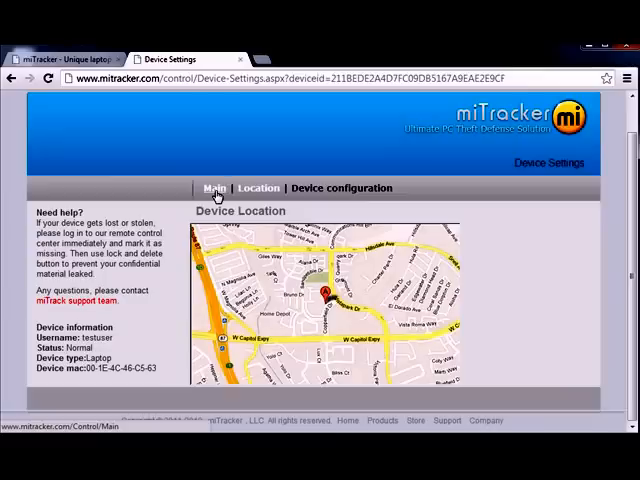
- Mark the laptop as Missing and switch the remote Lock on in Device Settings
{"action": "left_click", "coordinate": [215, 188]}
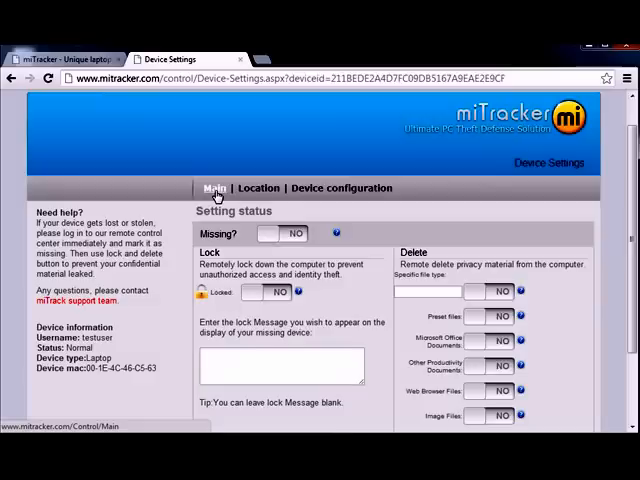
{"action": "mouse_move", "coordinate": [224, 198]}
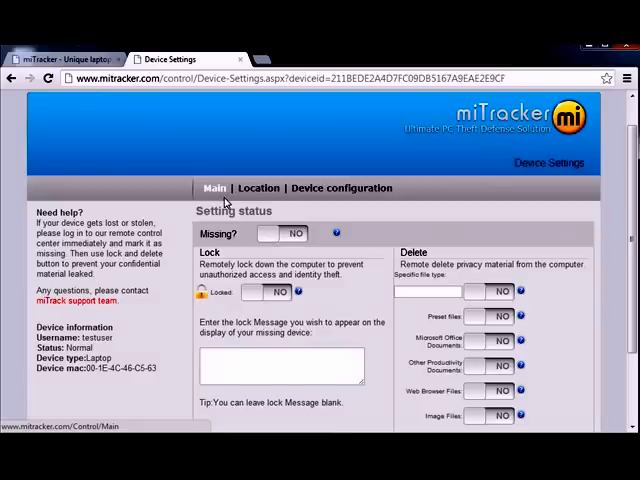
{"action": "mouse_move", "coordinate": [243, 240]}
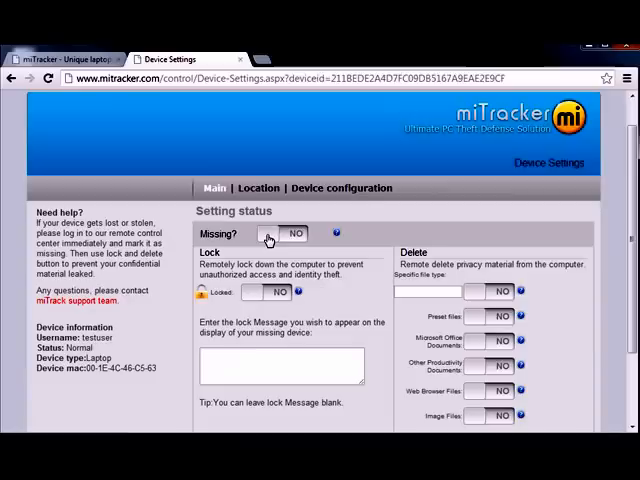
{"action": "left_click", "coordinate": [283, 234]}
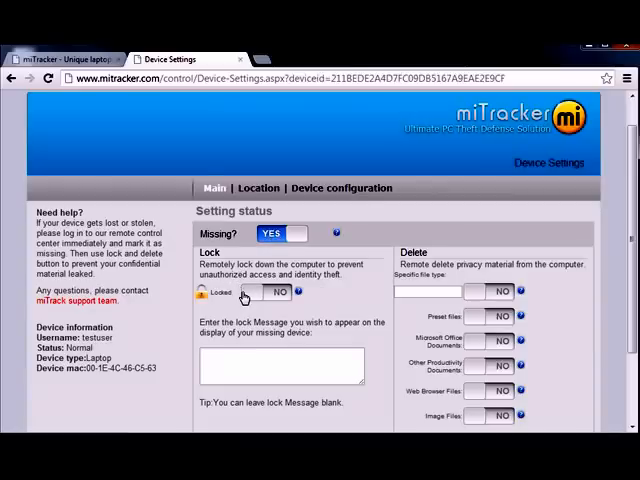
{"action": "left_click", "coordinate": [254, 291]}
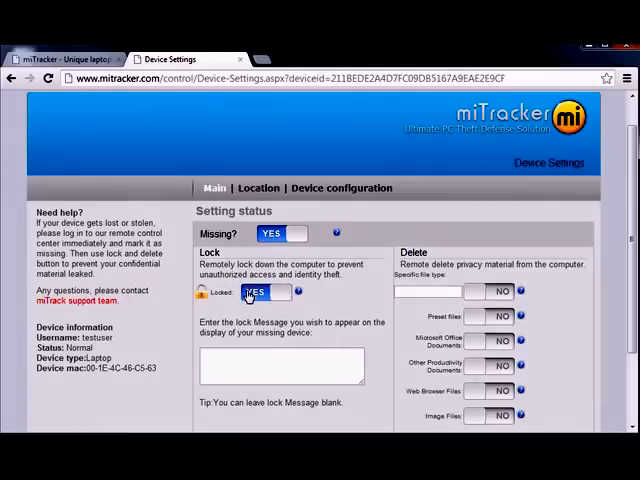
{"action": "scroll", "scroll_direction": "down", "scroll_amount": 3}
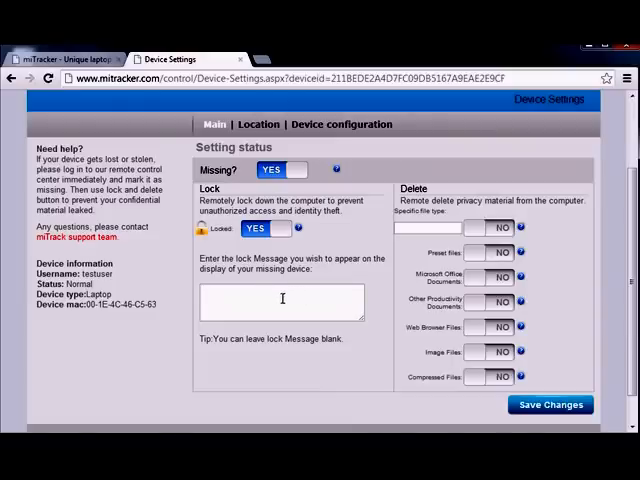
- Enter the lock message "This laptop has been reported stolen."
{"action": "left_click", "coordinate": [282, 302]}
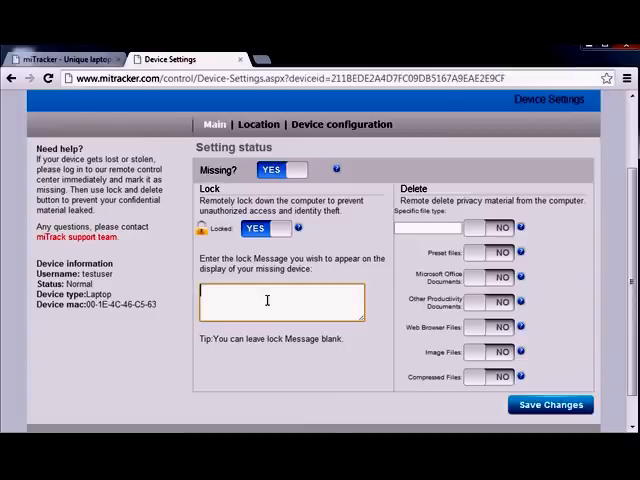
{"action": "type", "text": "This laptop"}
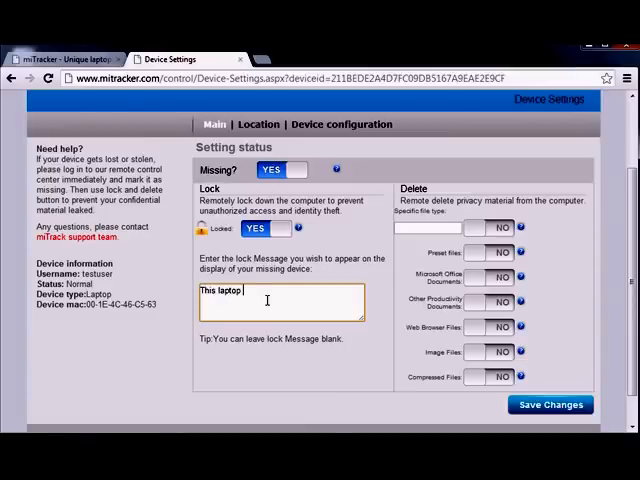
{"action": "type", "text": "has been reported s"}
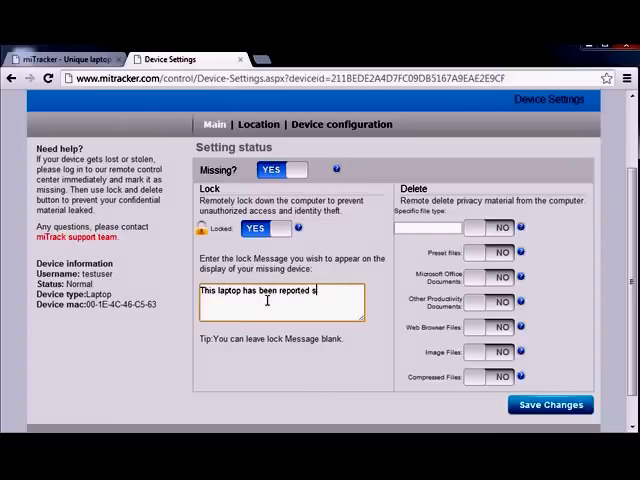
{"action": "type", "text": "tolen."}
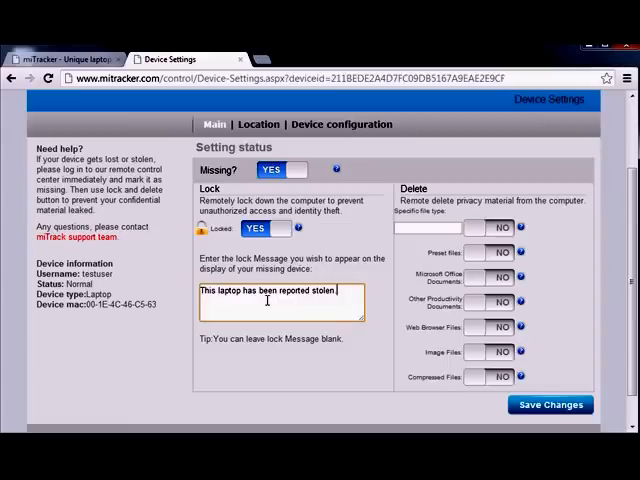
{"action": "mouse_move", "coordinate": [393, 355]}
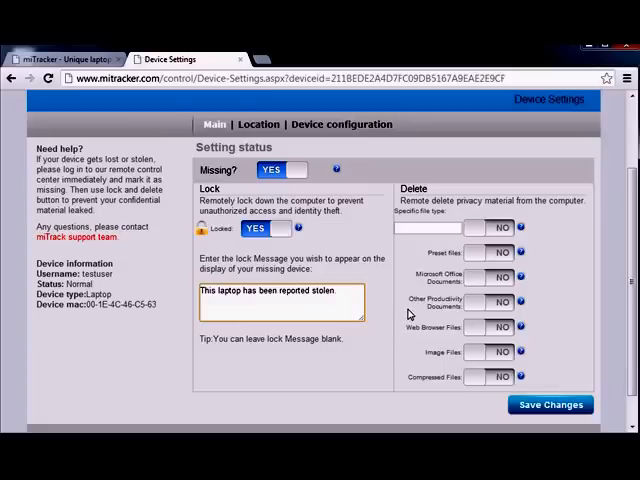
{"action": "mouse_move", "coordinate": [410, 315]}
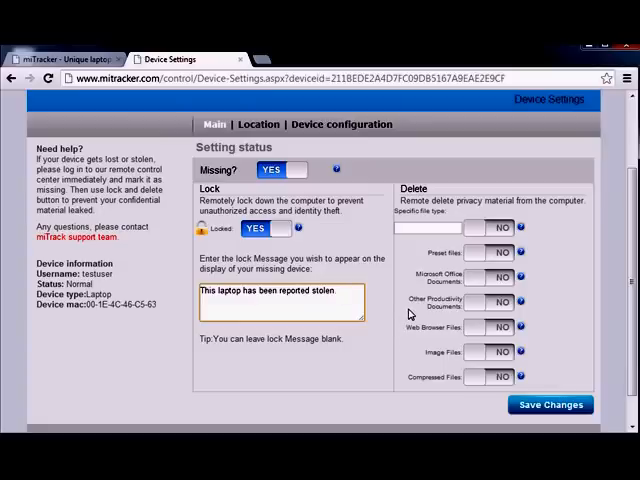
{"action": "mouse_move", "coordinate": [447, 270]}
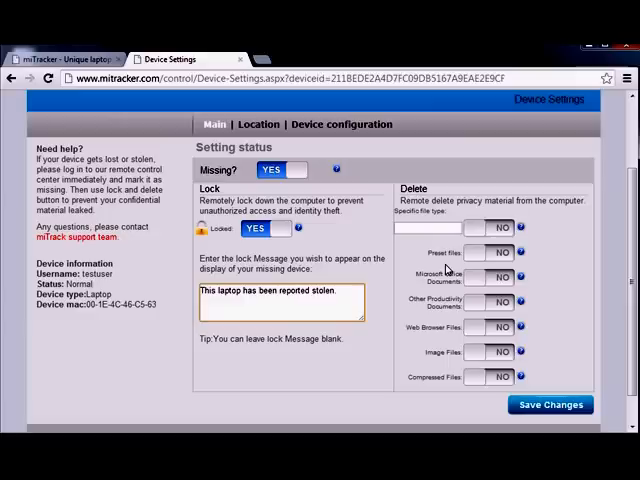
{"action": "mouse_move", "coordinate": [445, 270]}
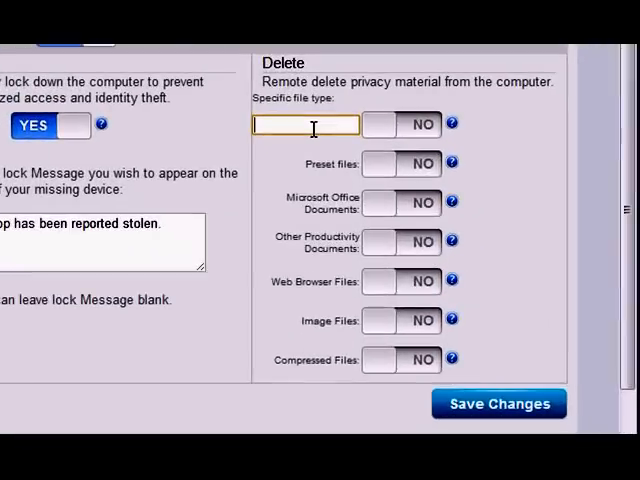
- Enter dat;bak as specific file types and set specific-type and Microsoft Office deletion to YES
{"action": "type", "text": "dat;bak"}
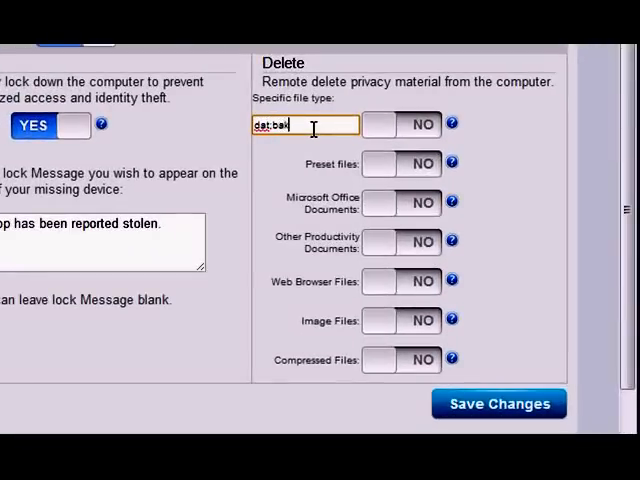
{"action": "left_click", "coordinate": [398, 124]}
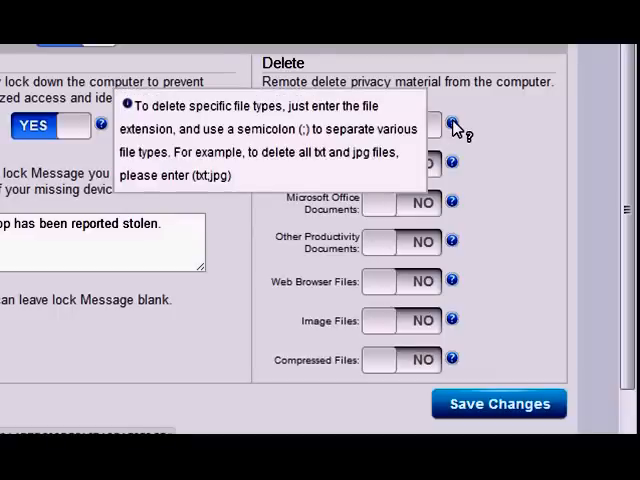
{"action": "left_click", "coordinate": [383, 164]}
{"action": "type", "text": "dat;bak"}
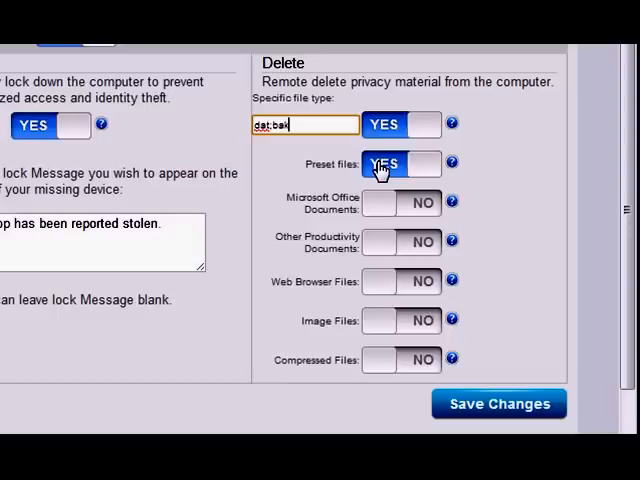
{"action": "mouse_move", "coordinate": [452, 164]}
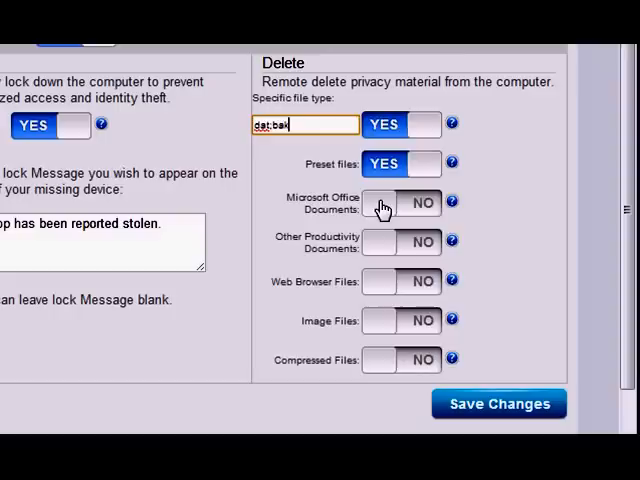
{"action": "left_click", "coordinate": [383, 203]}
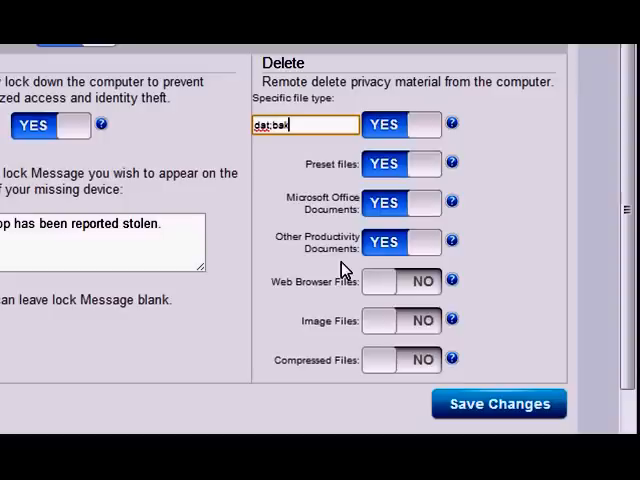
{"action": "mouse_move", "coordinate": [345, 312]}
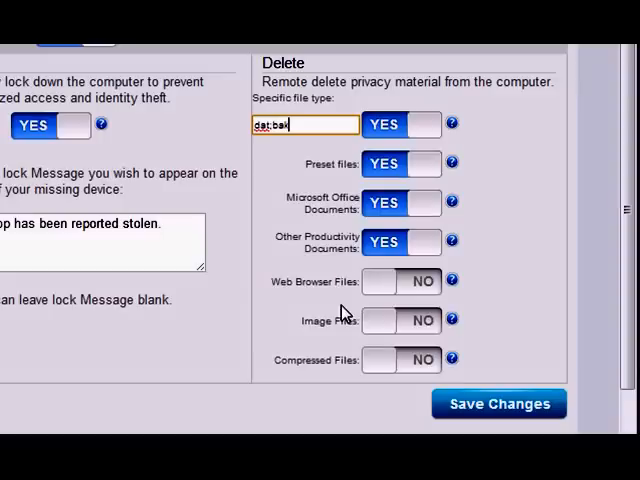
{"action": "mouse_move", "coordinate": [336, 364]}
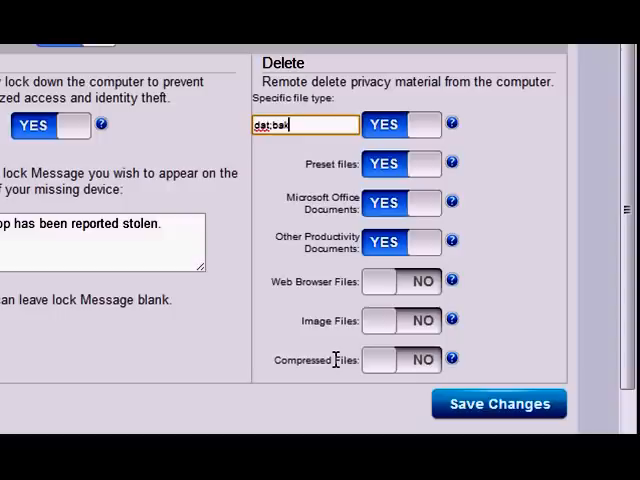
{"action": "mouse_move", "coordinate": [383, 349]}
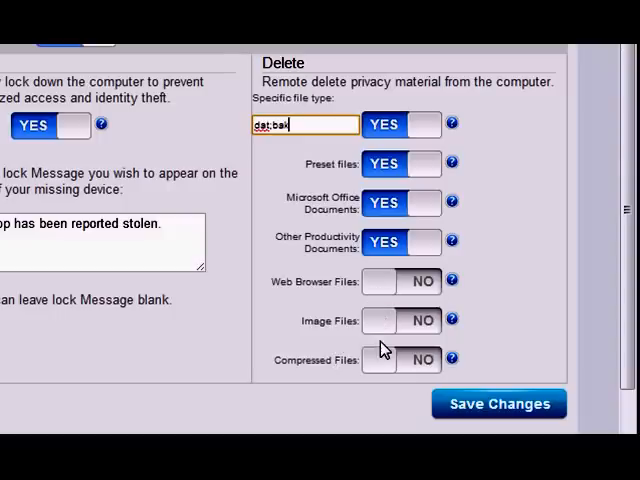